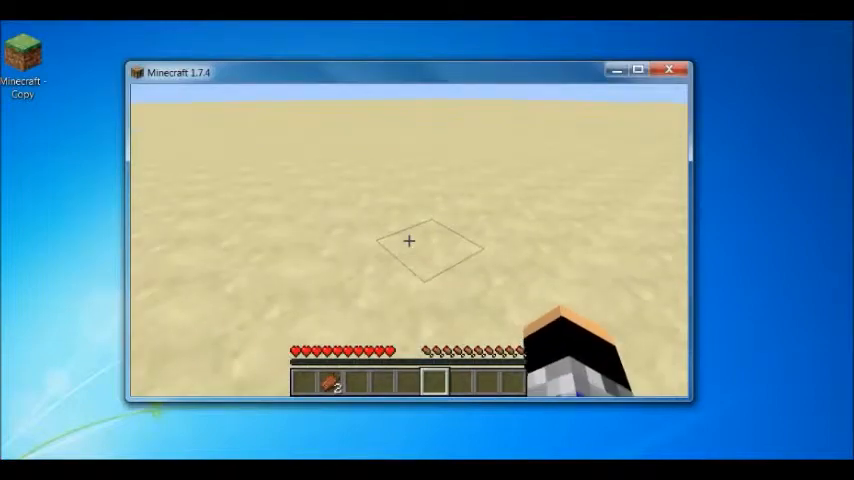
Toggle the F3 debug overlay to show the frame rate over the sand world
key(F3)
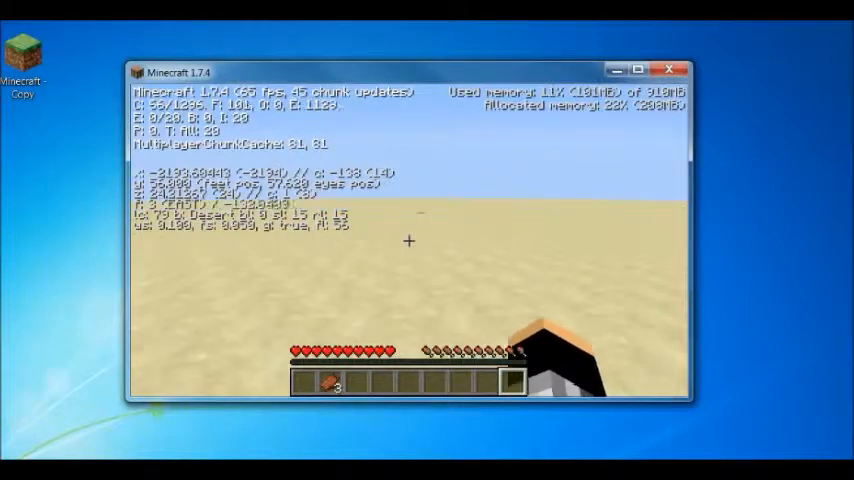
key(Escape)
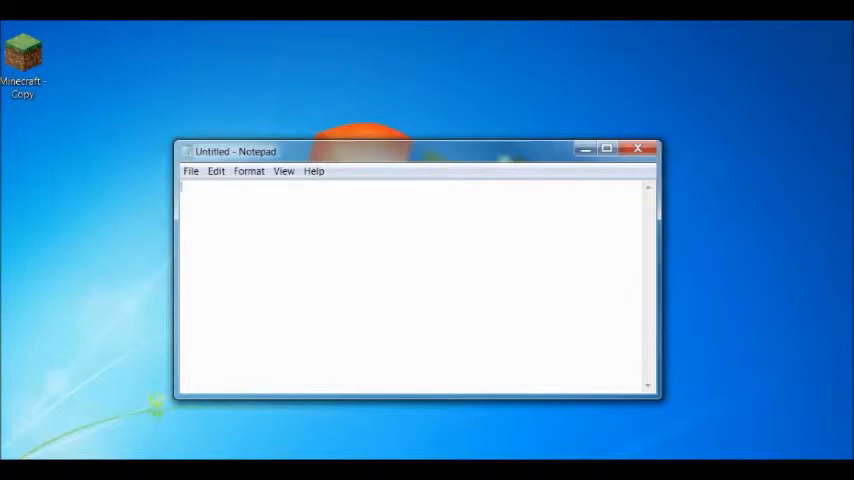
Note the path reminders %appdata%, .minecraft and options.txt in Notepad
text(%)
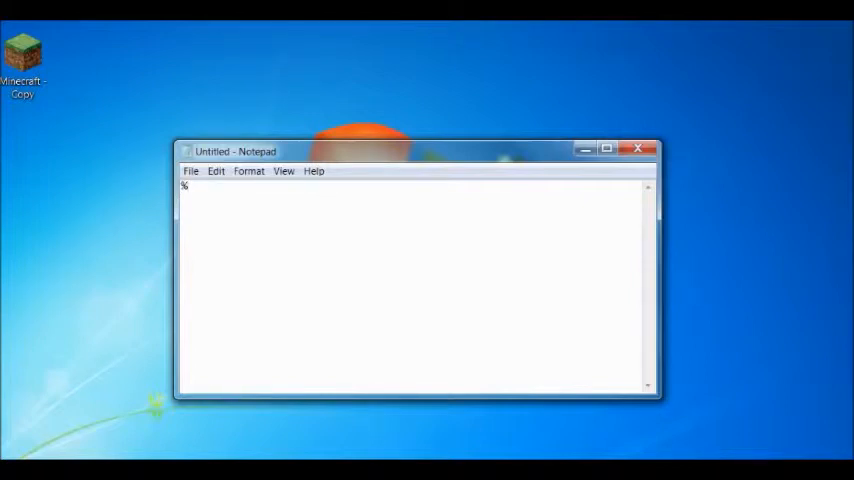
text(appd)
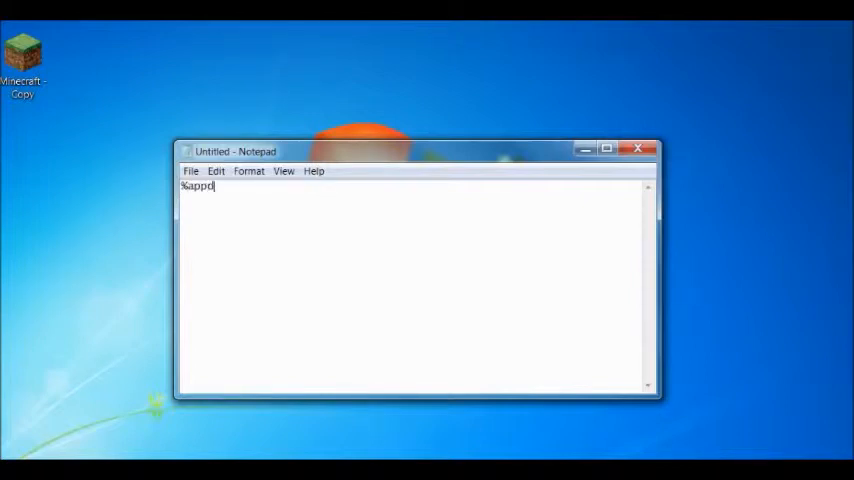
text(ata%)
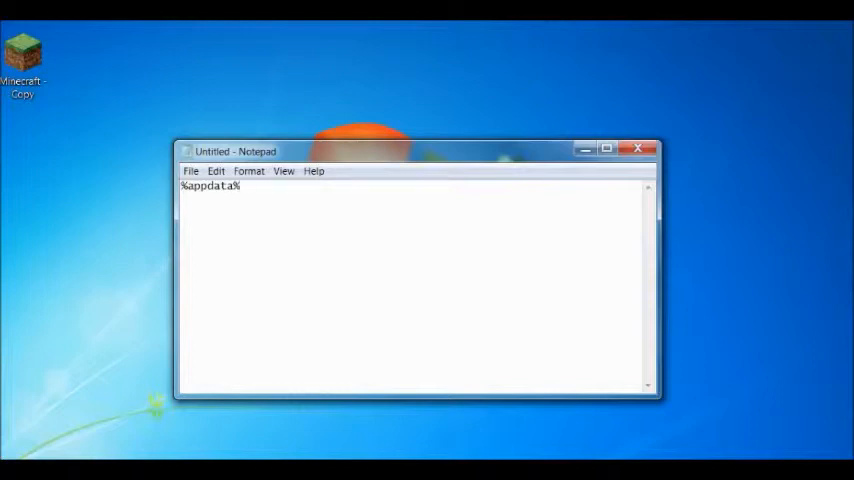
text(.min)
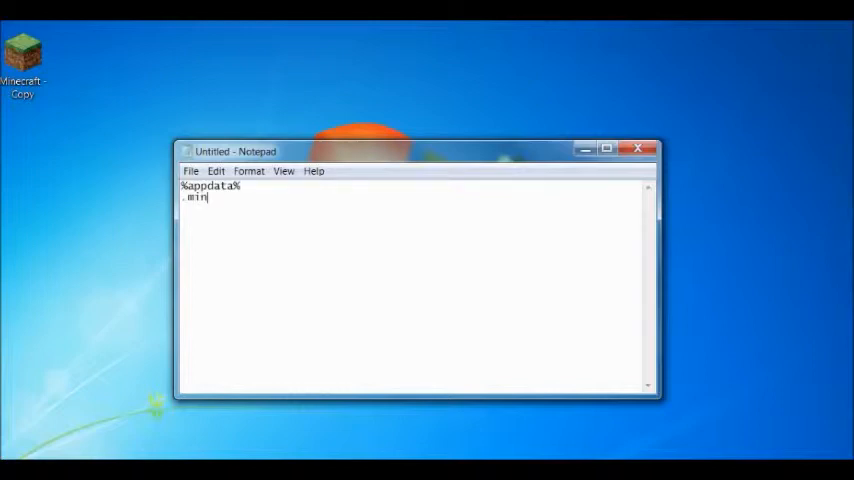
text(ecraft)
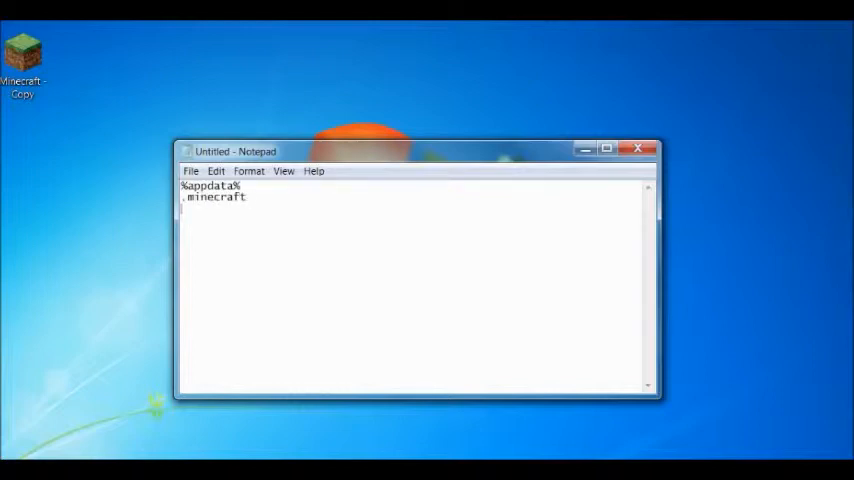
text(option)
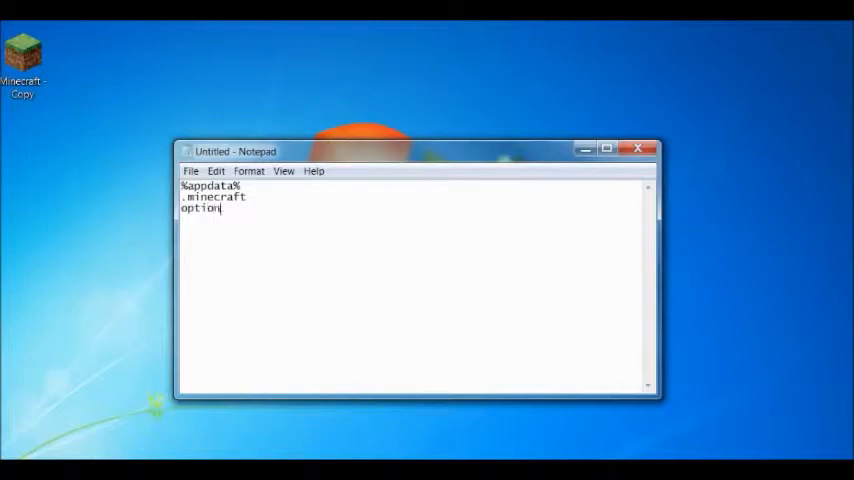
text(s.txt)
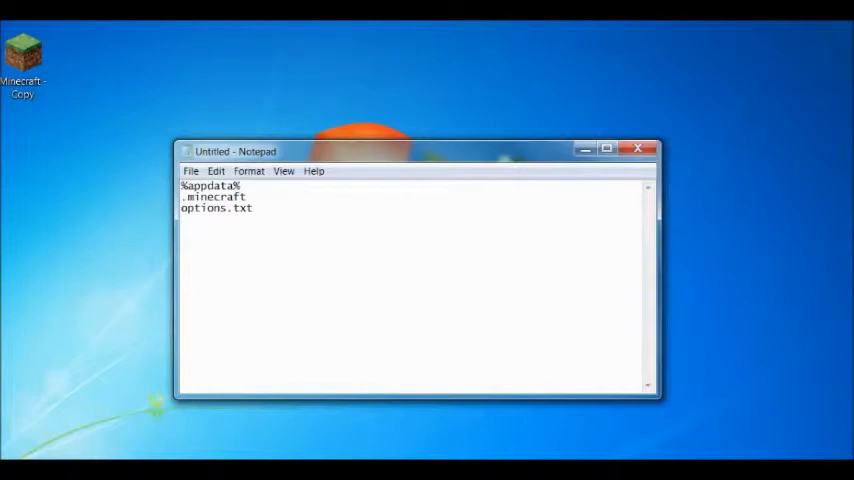
Add the reminder 'max framerate' after correcting a half-typed word
text(gam)
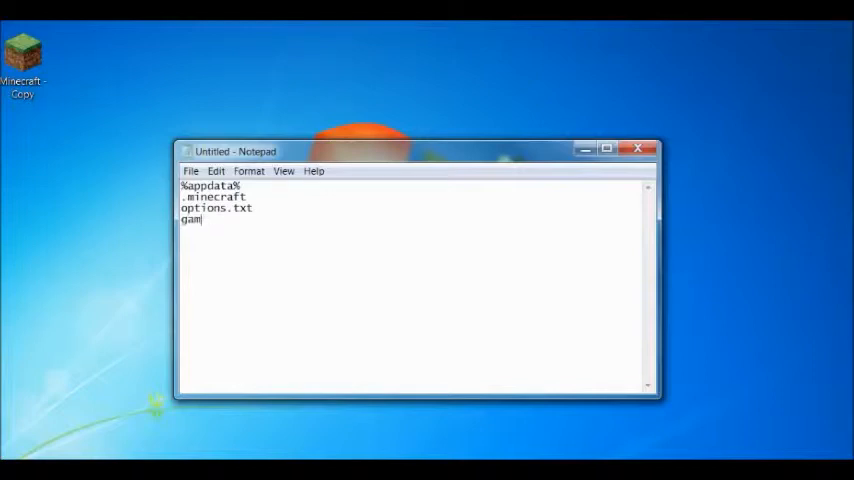
key(Backspace)
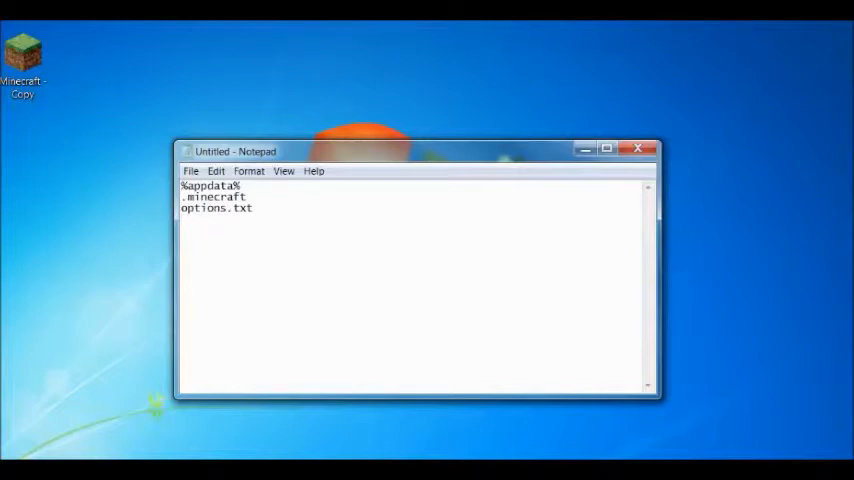
text(max fra)
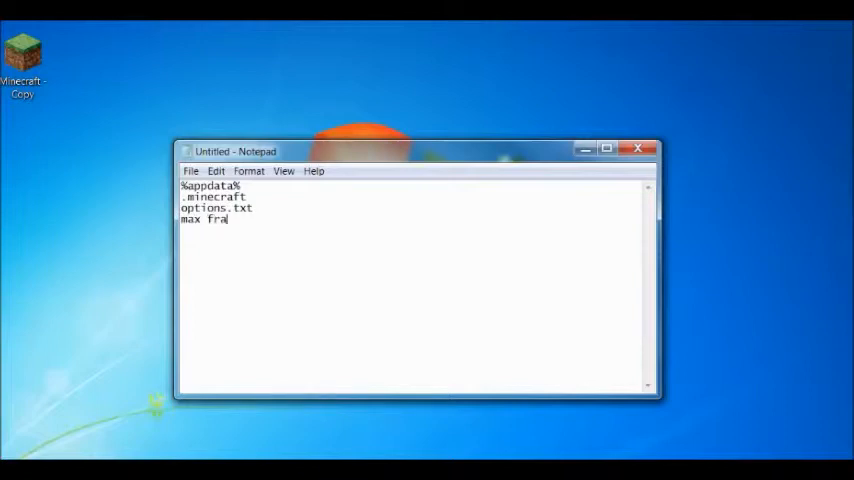
text(merat)
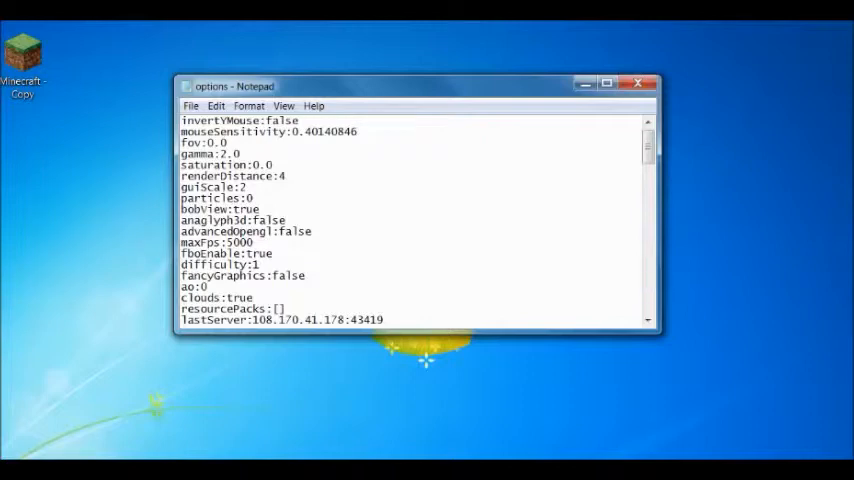
Scroll options.txt down to the maxFps line so its value can be cleared
scroll(down, 3)
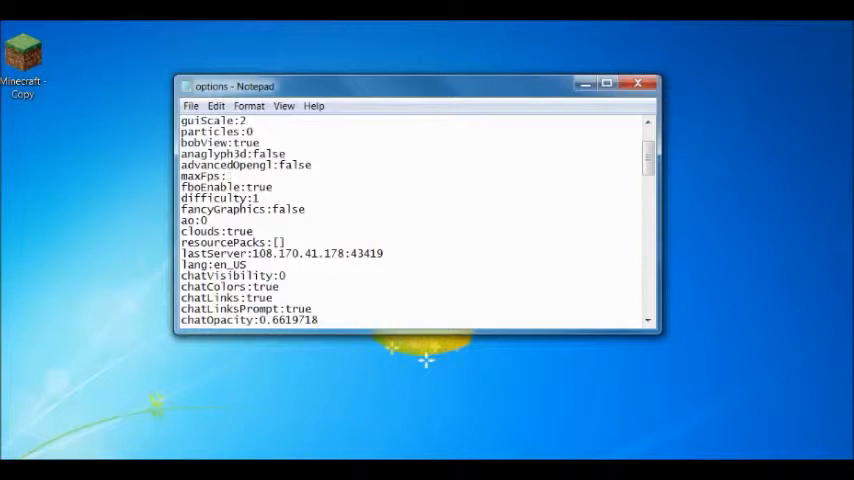
Enter the new maxFps value, save options.txt and close Notepad
text(50)
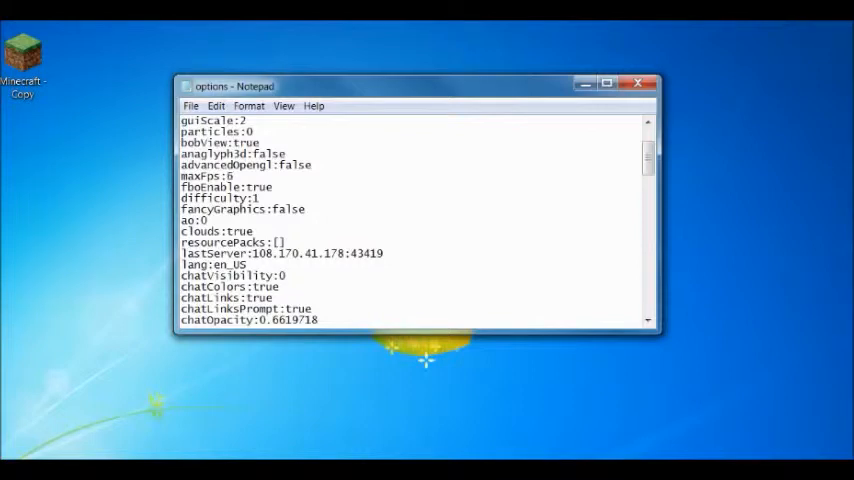
text(000)
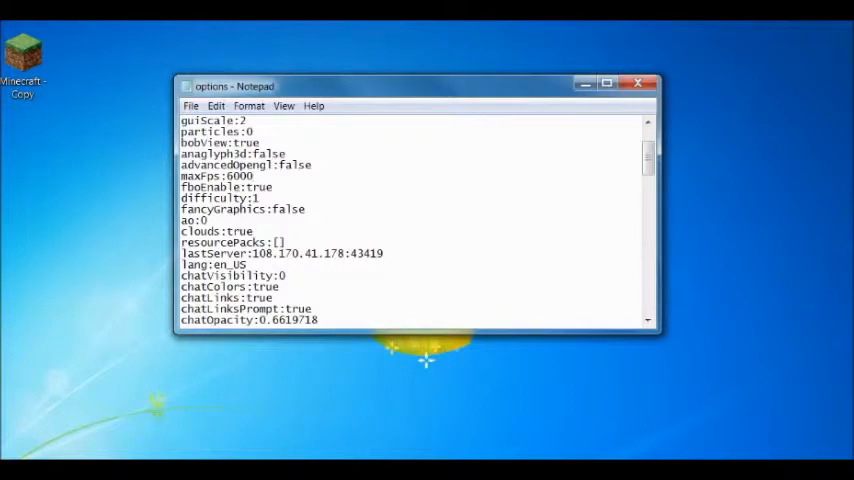
double_click(200, 176)
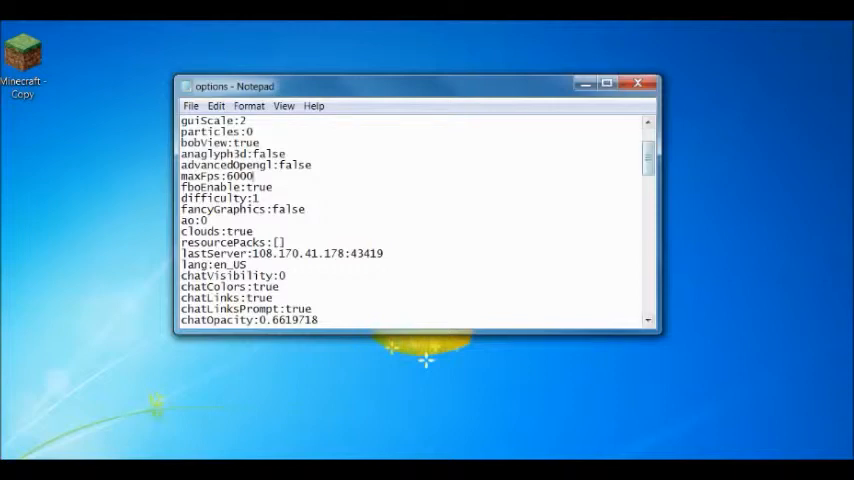
click(636, 80)
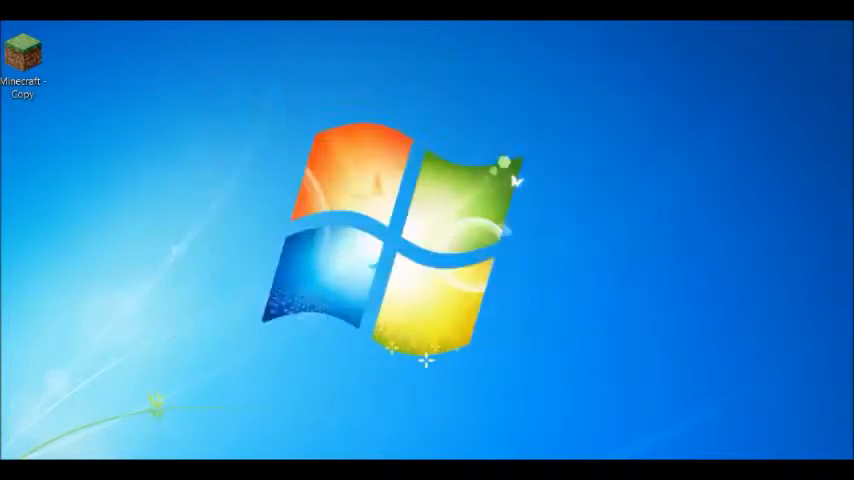
Save and quit to title, quit the game, then relaunch Minecraft from the desktop shortcut
double_click(22, 50)
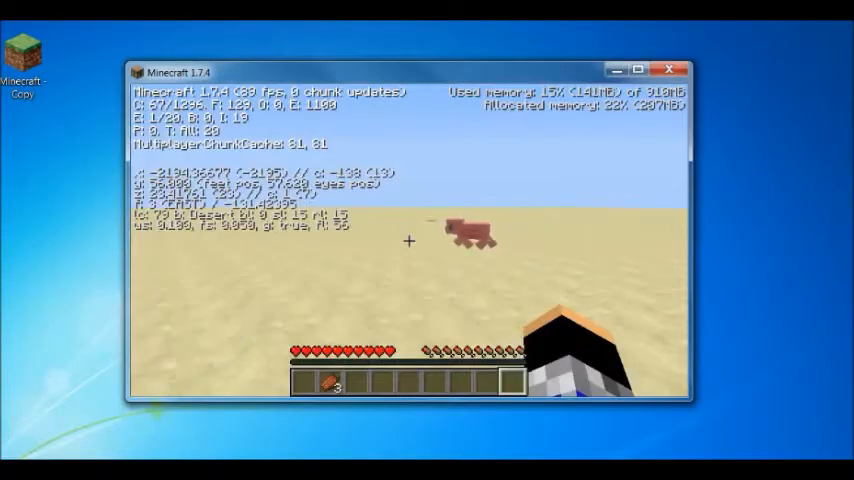
key(Escape)
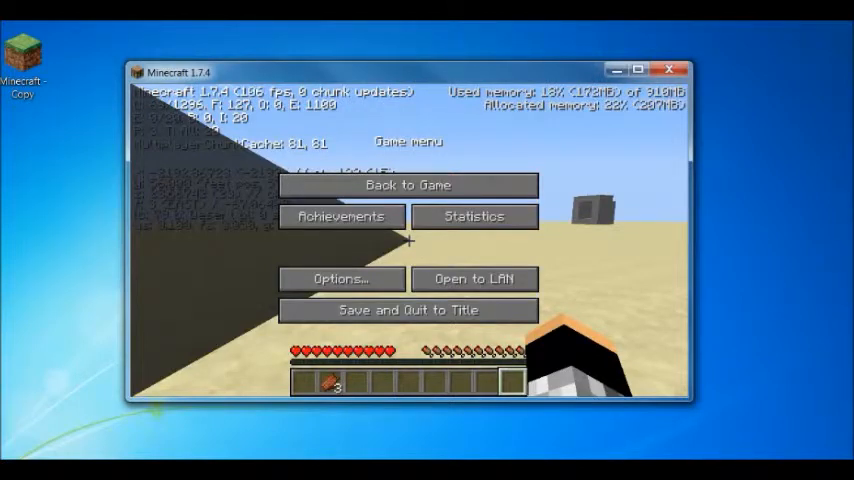
click(406, 308)
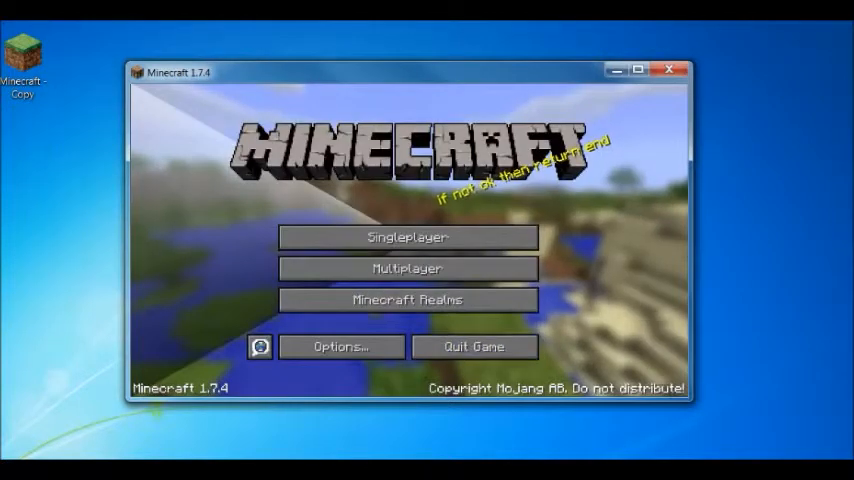
click(672, 68)
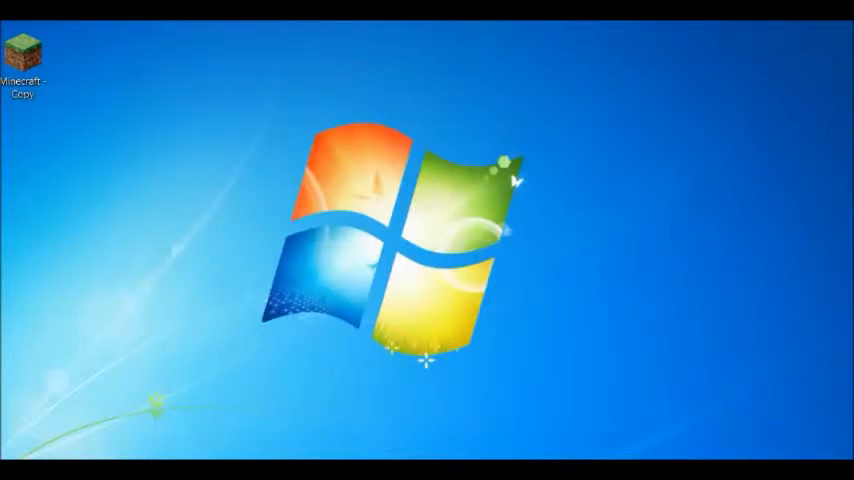
double_click(28, 52)
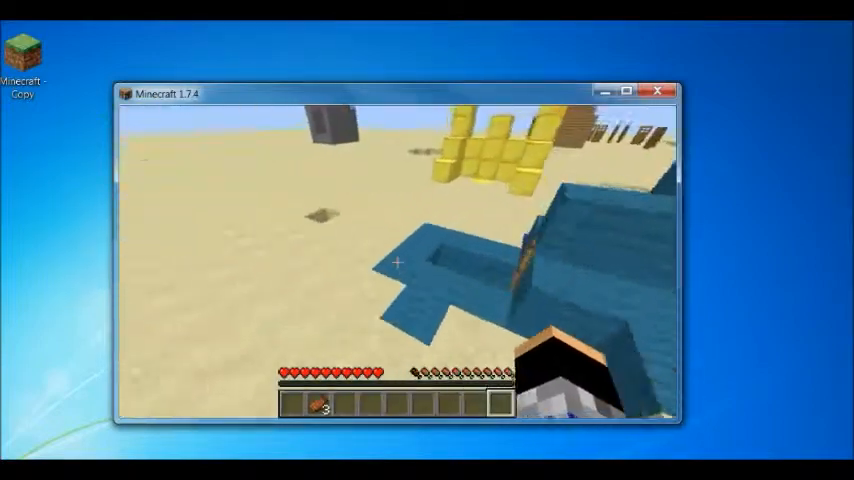
Show the debug overlay again and bring up the game menu for Options
key(F3)
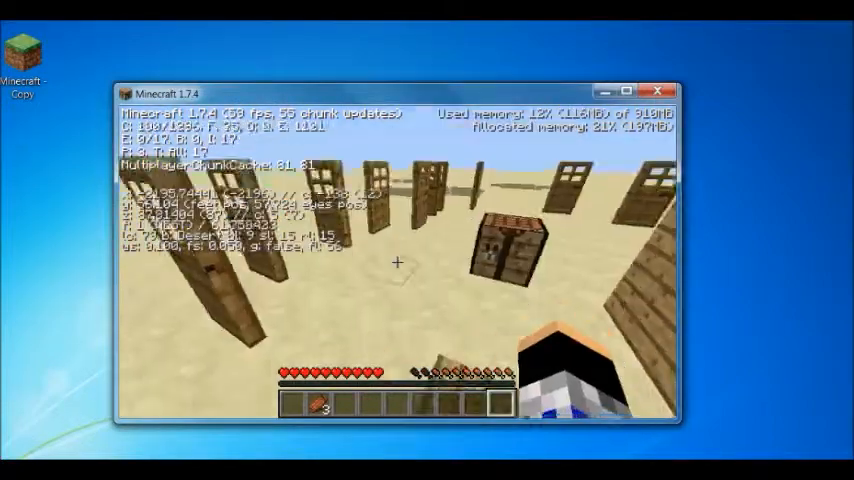
key(Escape)
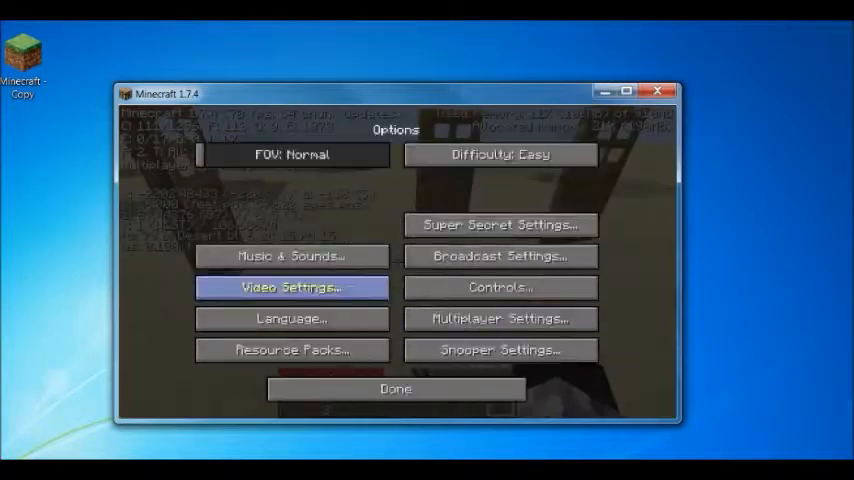
Check Video Settings reads Max Framerate 6000 fps, then return to the world
click(290, 288)
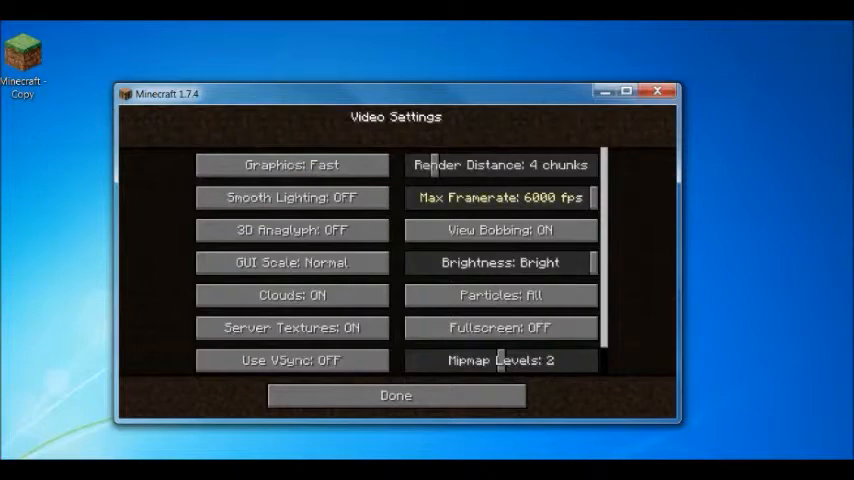
mouse_move(500, 230)
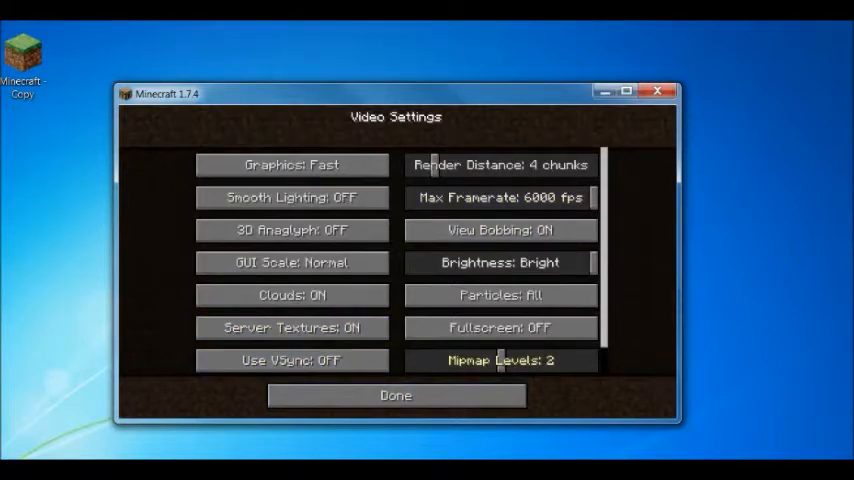
click(398, 396)
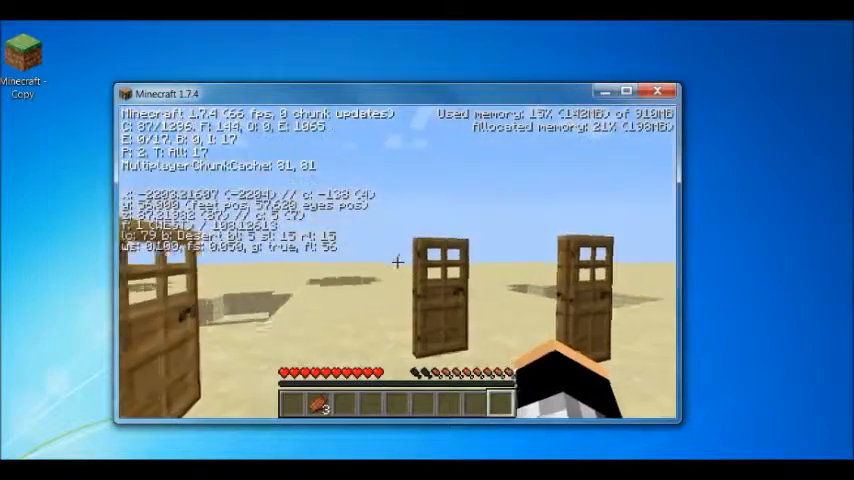